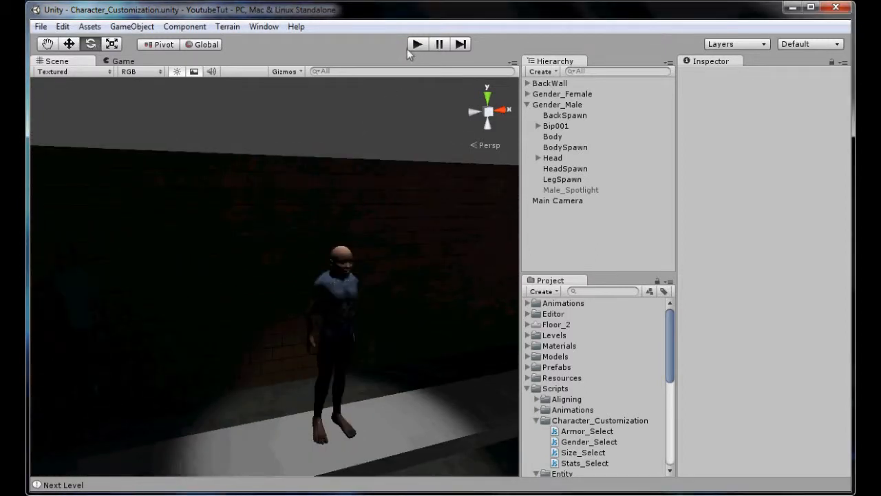
- Play-test the scene past gender, change the weight twice on the size screen, then stop the run
left_click(415, 43)
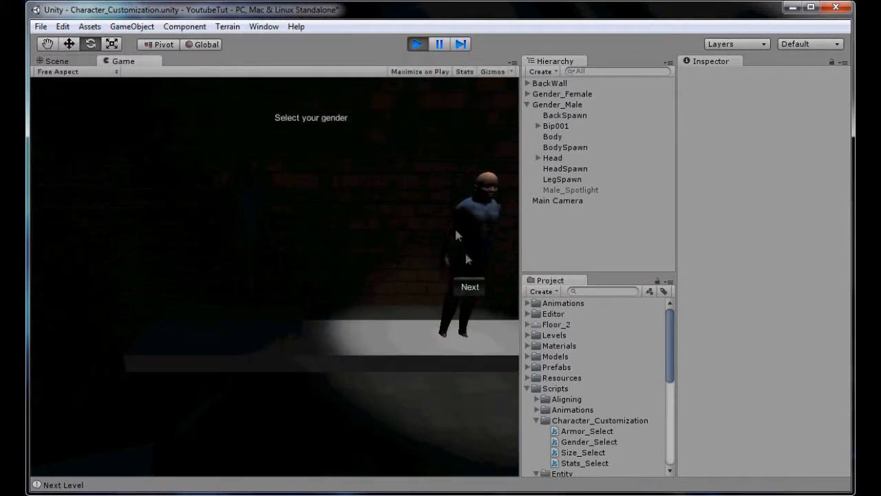
left_click(470, 288)
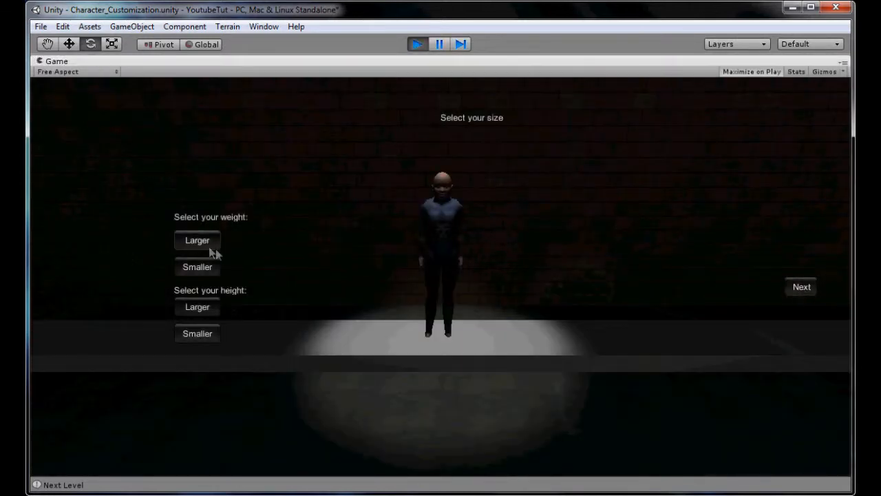
left_click(197, 267)
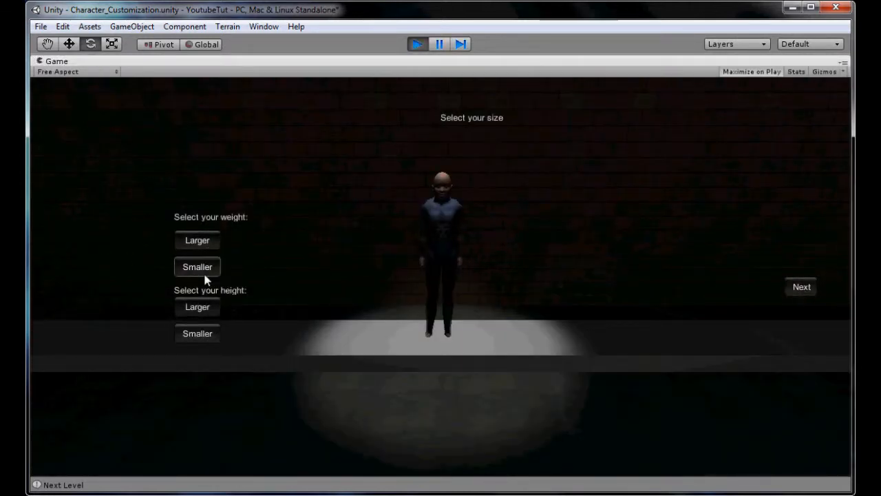
left_click(801, 286)
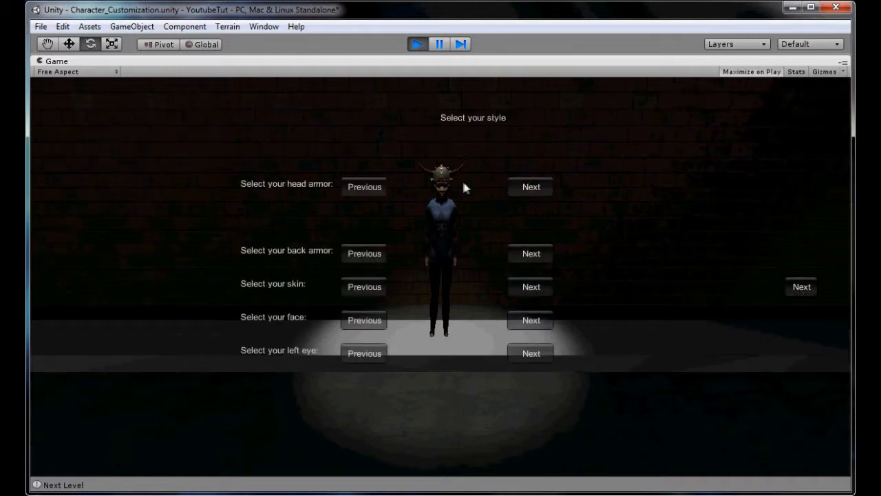
mouse_move(499, 214)
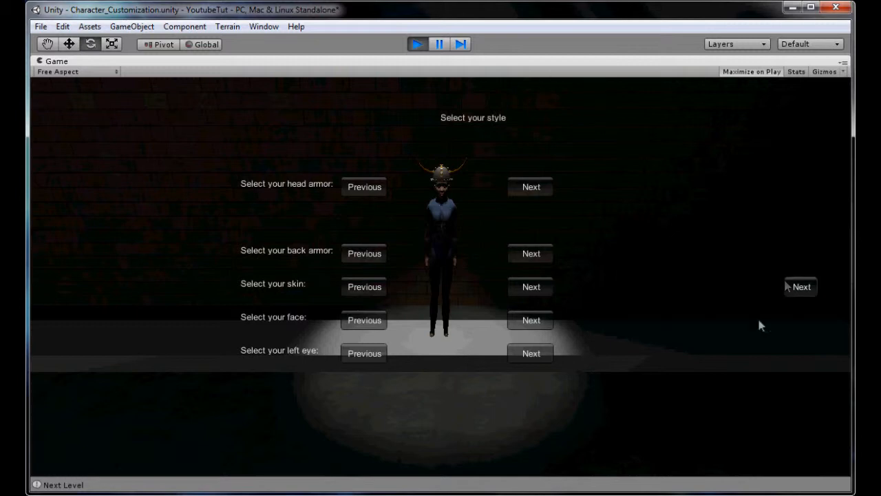
left_click(416, 42)
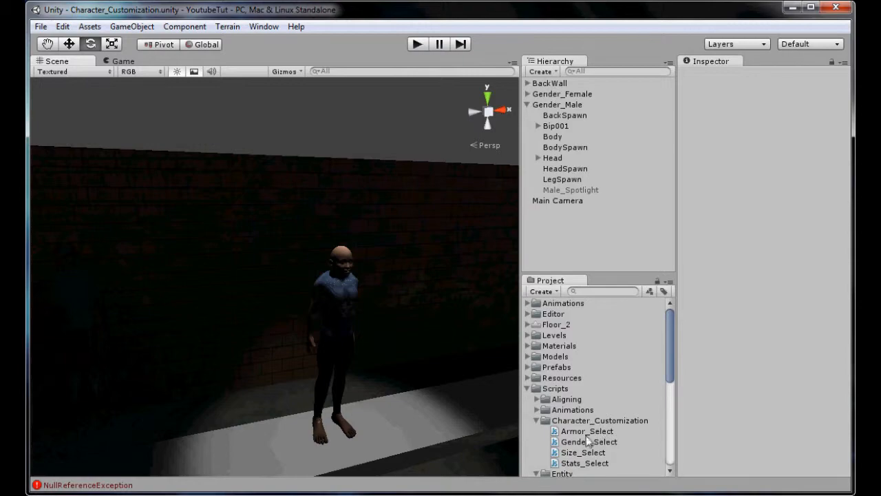
- In Armor_Select.js set spawningHeadNext.transform.localScale x, y, z from gameObject.Find("Character")'s scale
double_click(587, 430)
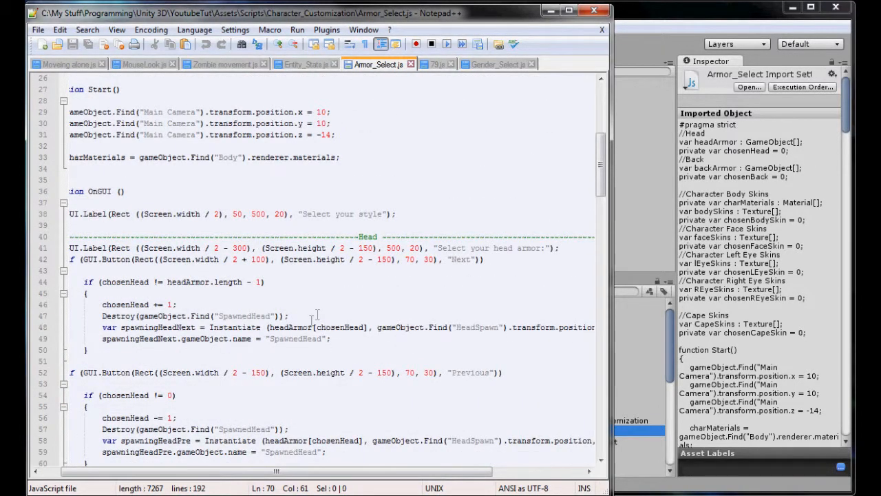
left_click(317, 328)
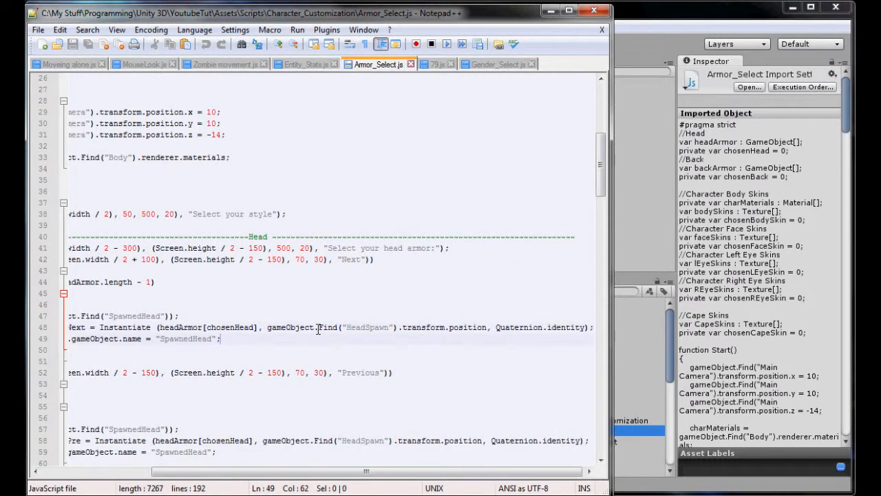
type("spawnin")
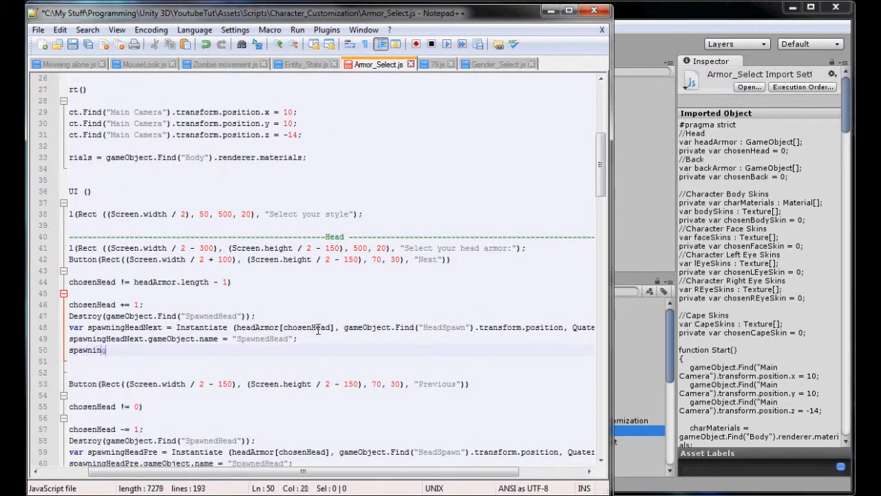
type("gHeadNext")
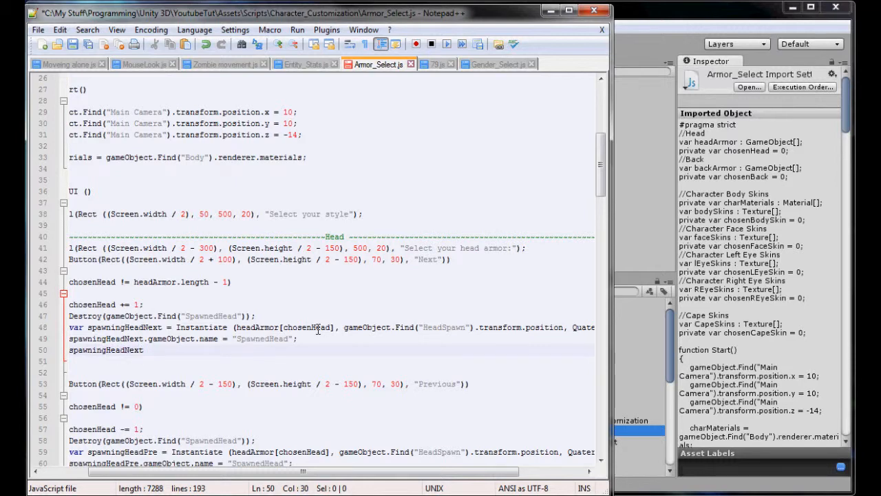
type(".tra")
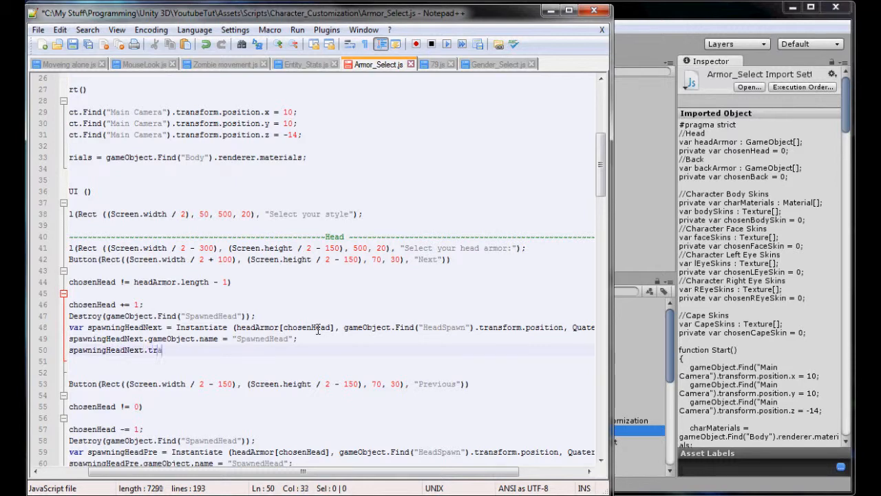
type("ansform.loca")
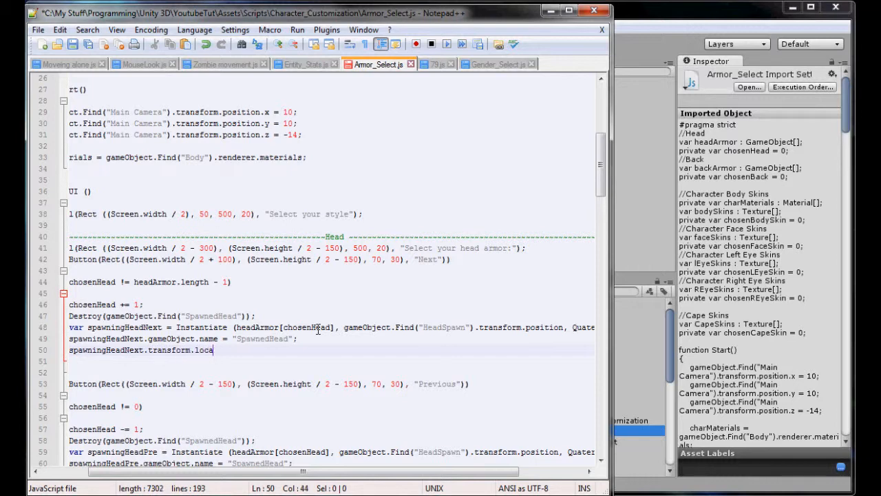
type("lscale")
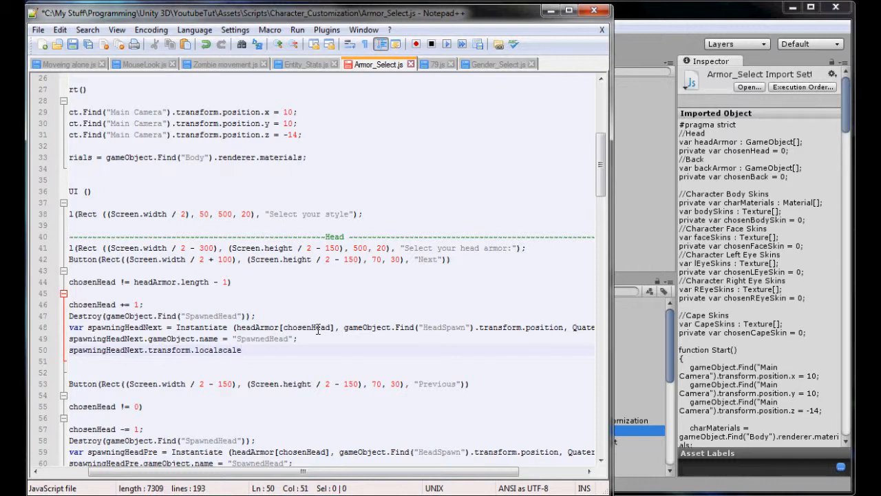
type("x")
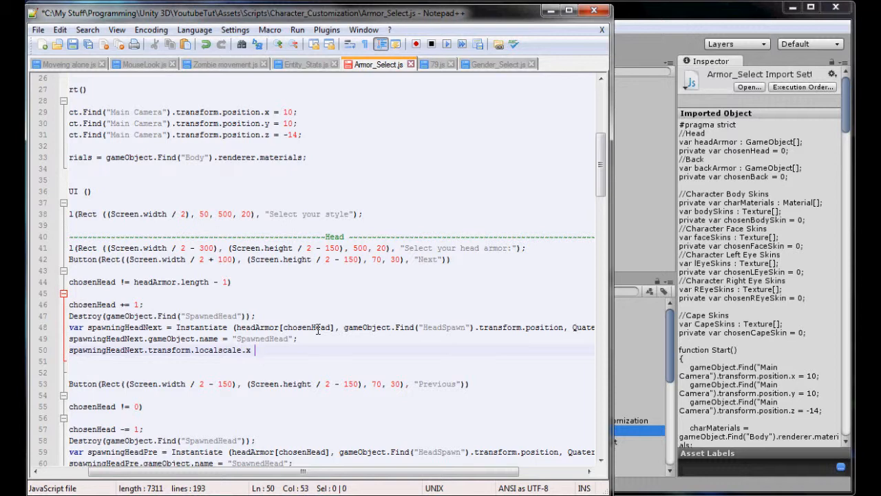
type("= gameObje")
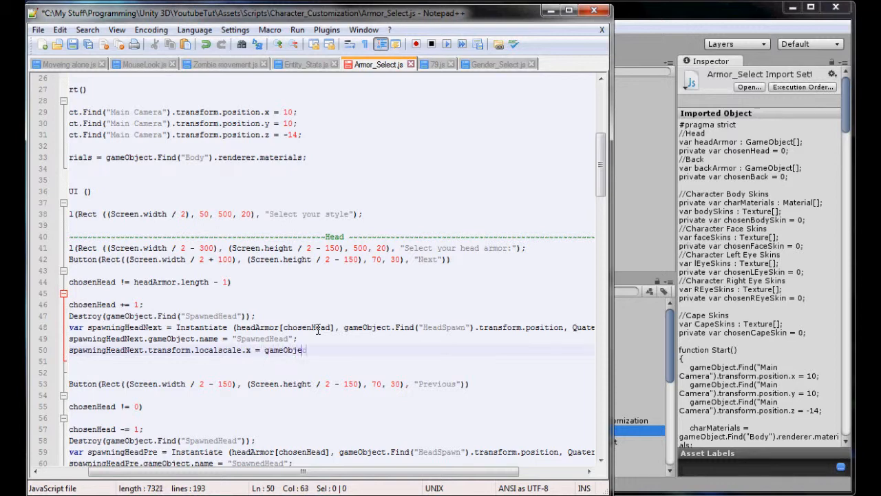
type("ct.Find(\"")
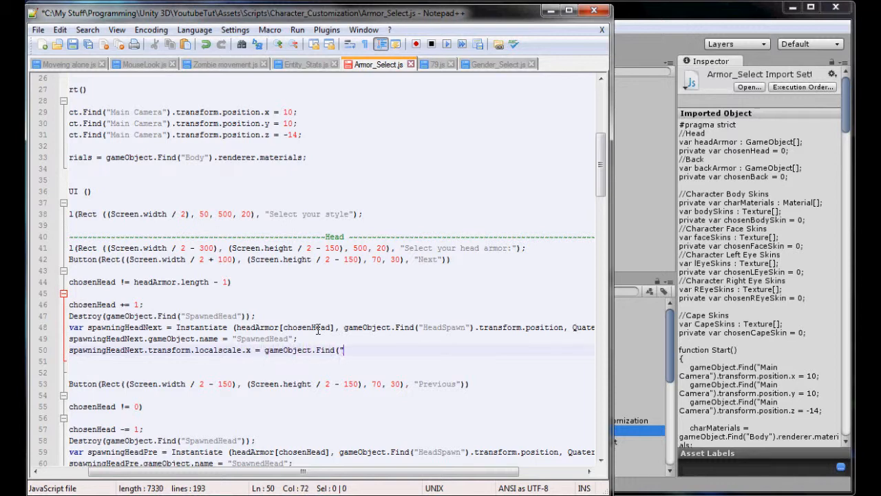
type("Character\").transform.localscale.x;")
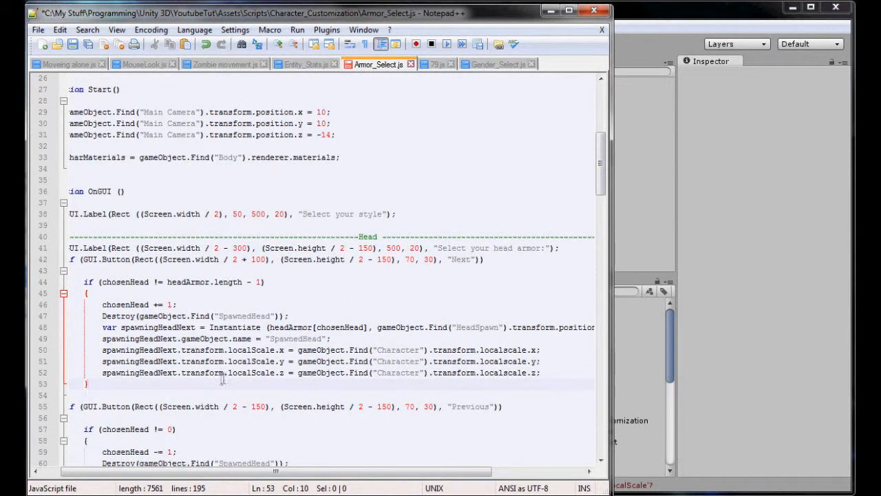
double_click(503, 361)
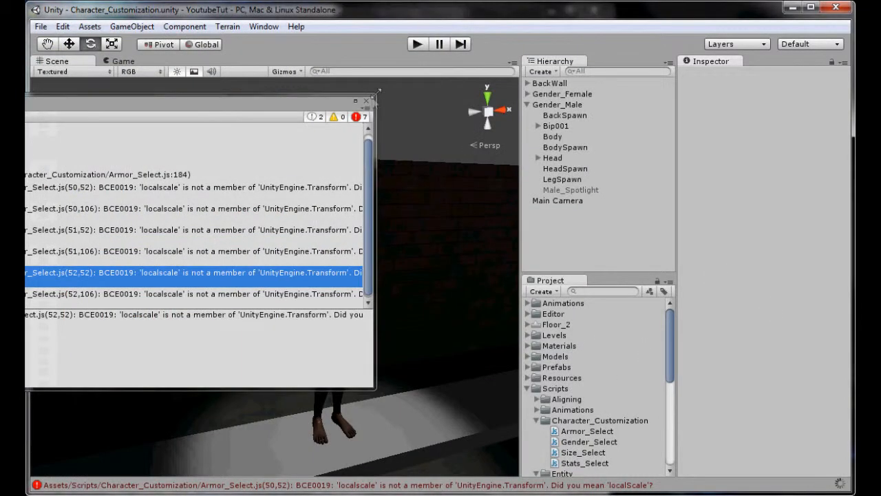
- Clear the errors, play-test with a shrunken character to the style screen, stop, and return to the script
left_click(417, 42)
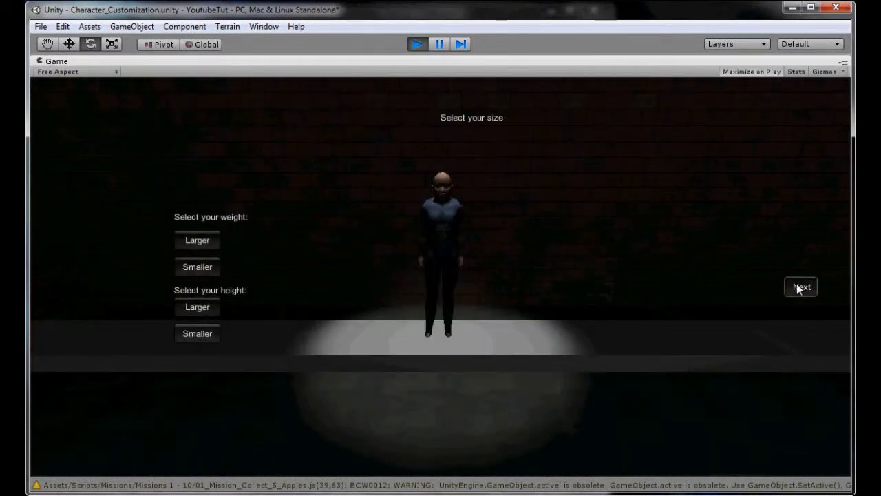
left_click(197, 333)
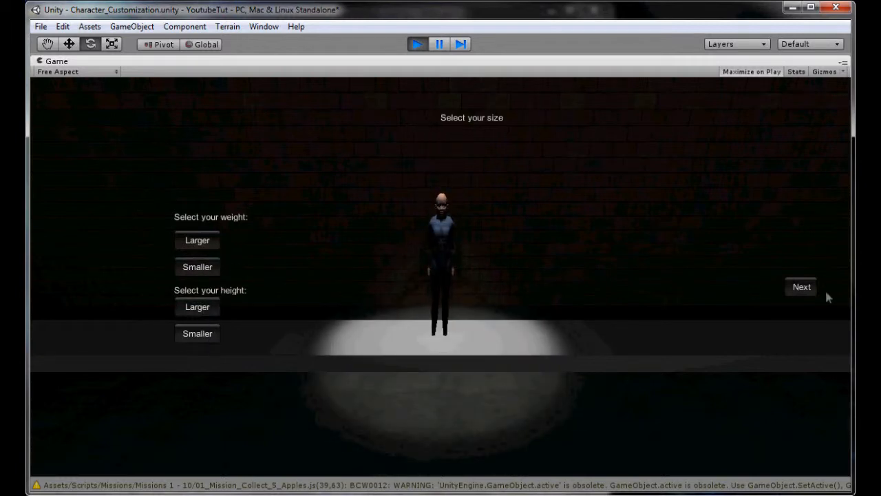
left_click(801, 287)
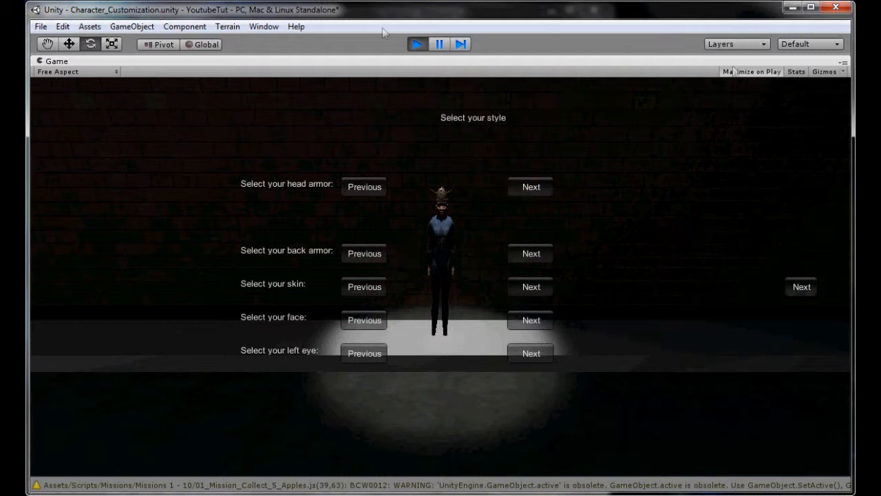
left_click(415, 42)
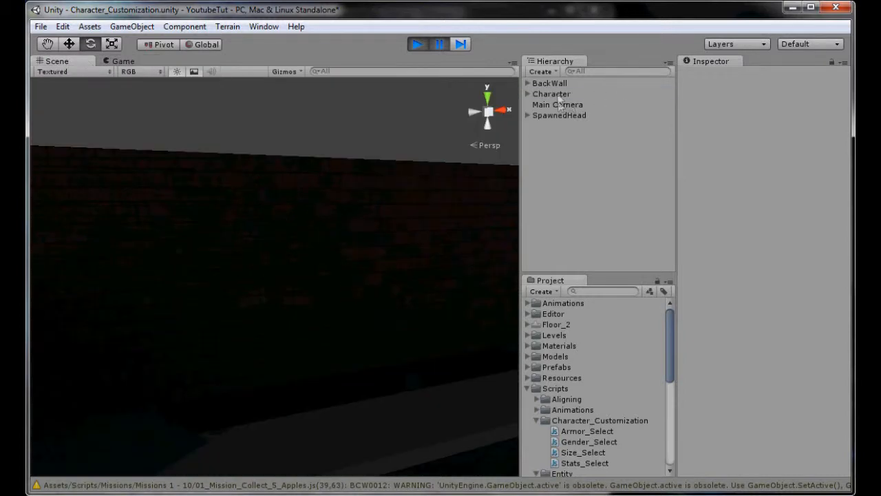
left_click(550, 94)
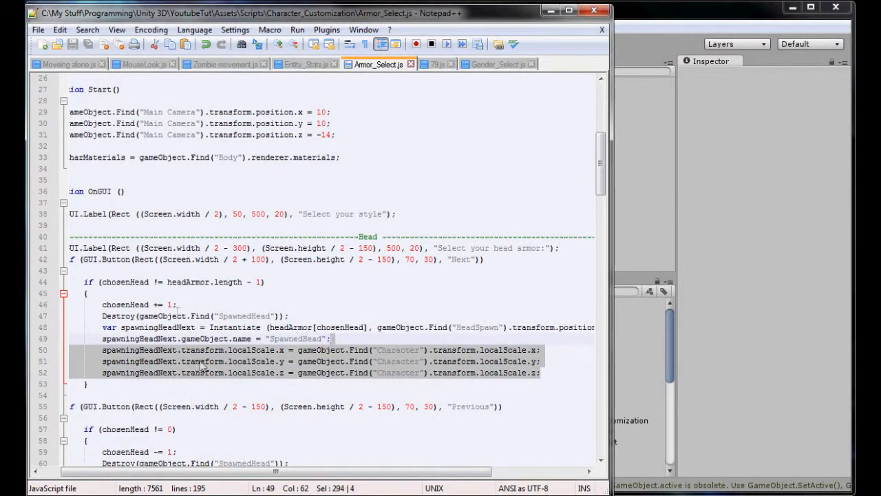
- Copy the head Next localScale lines into head Previous, back Next and back Previous with renamed variables
left_click(174, 328)
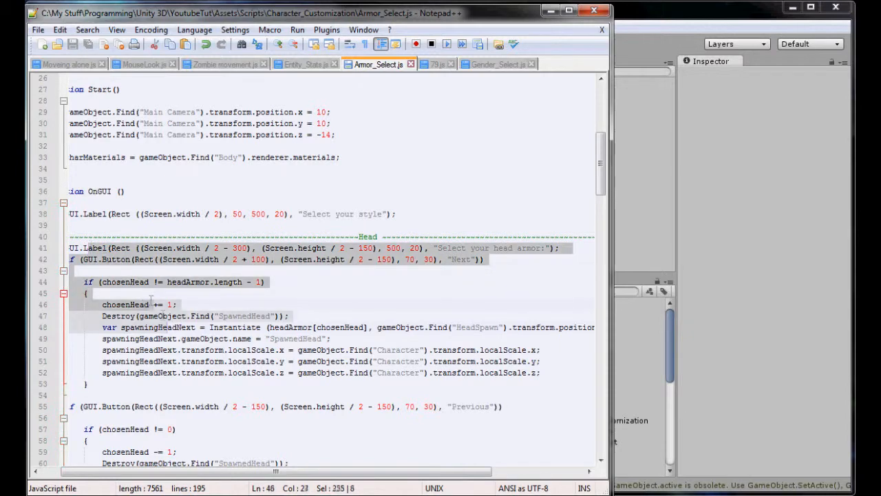
left_click_drag(158, 304, 193, 372)
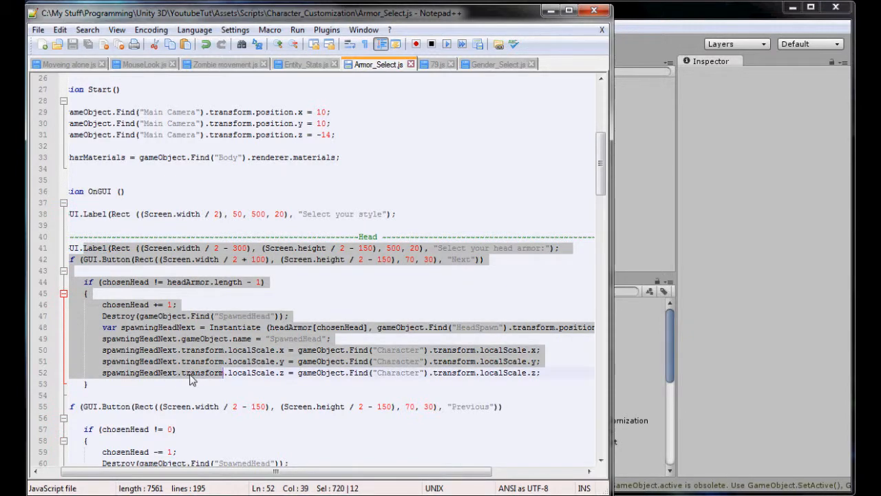
scroll("down", 3)
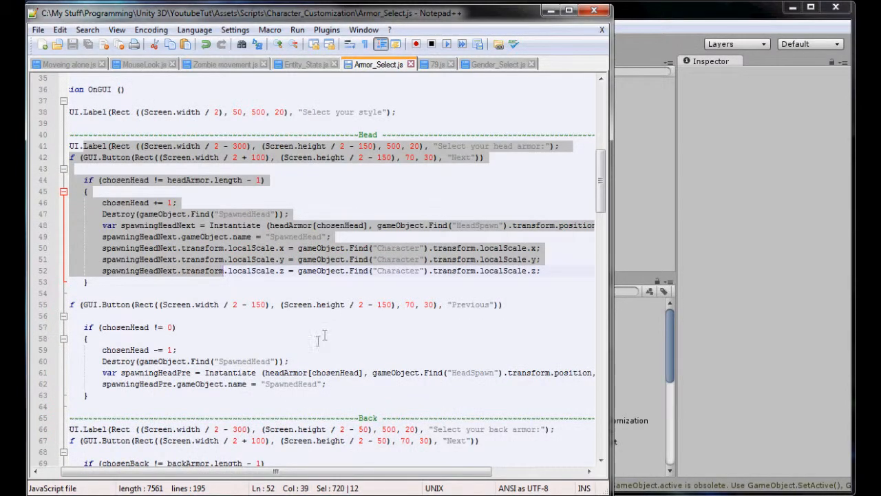
mouse_move(317, 343)
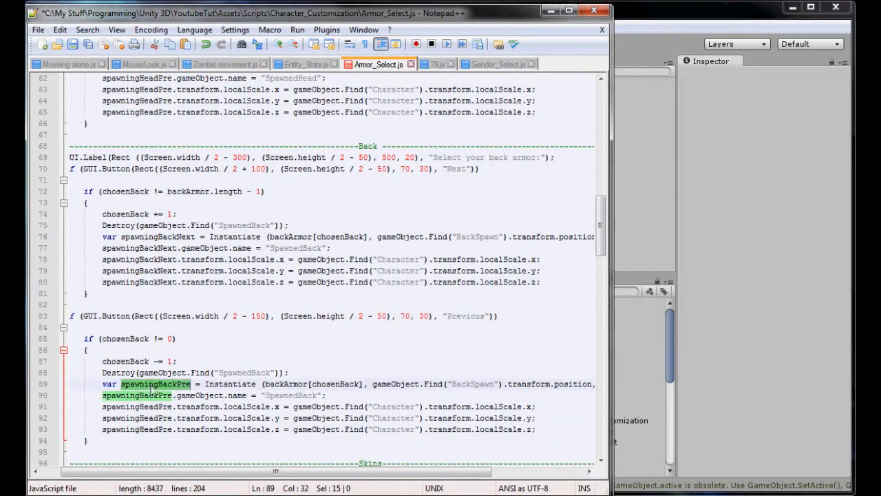
left_click(144, 429)
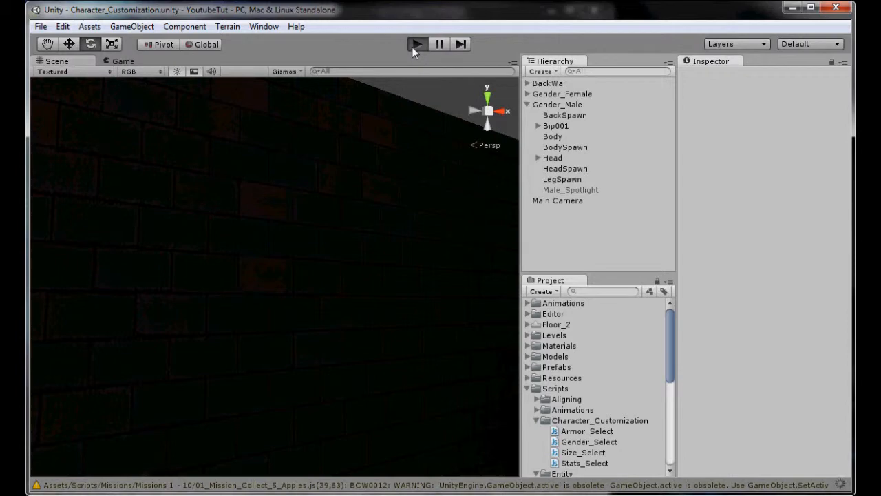
- Play the scene, set Larger weight and Smaller height, then spawn the next back armor option
left_click(417, 43)
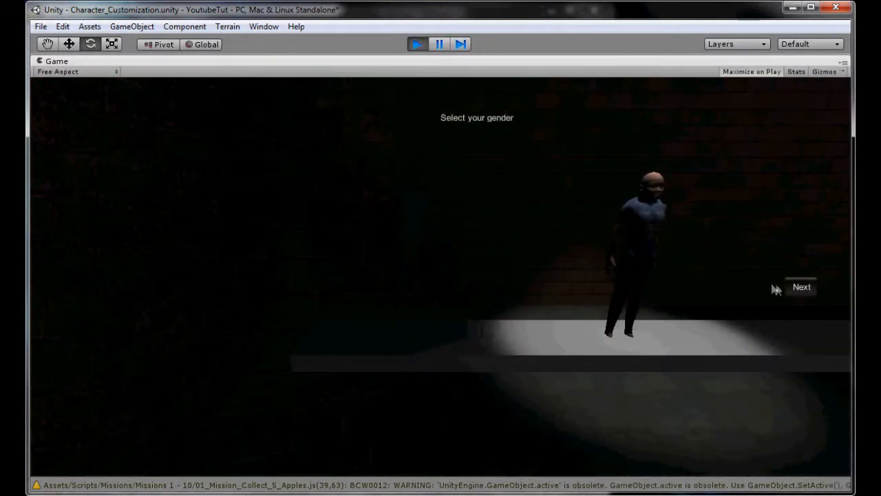
left_click(801, 288)
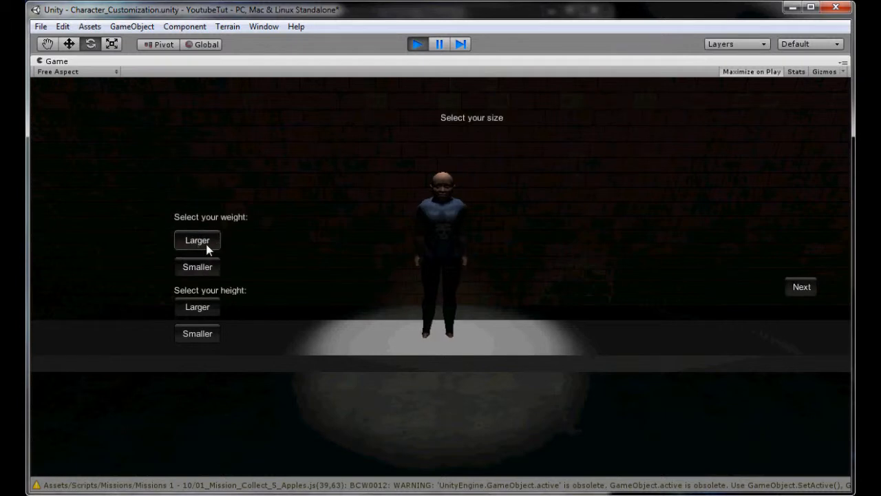
left_click(197, 333)
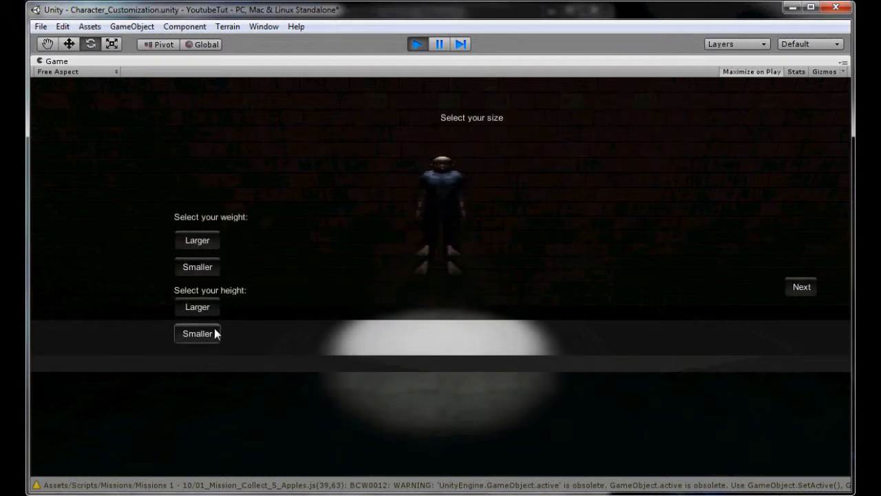
left_click(801, 287)
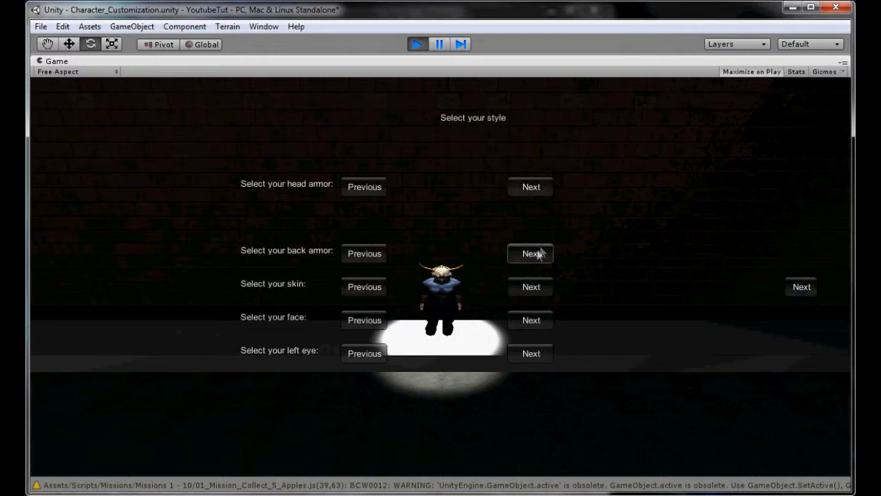
left_click(531, 253)
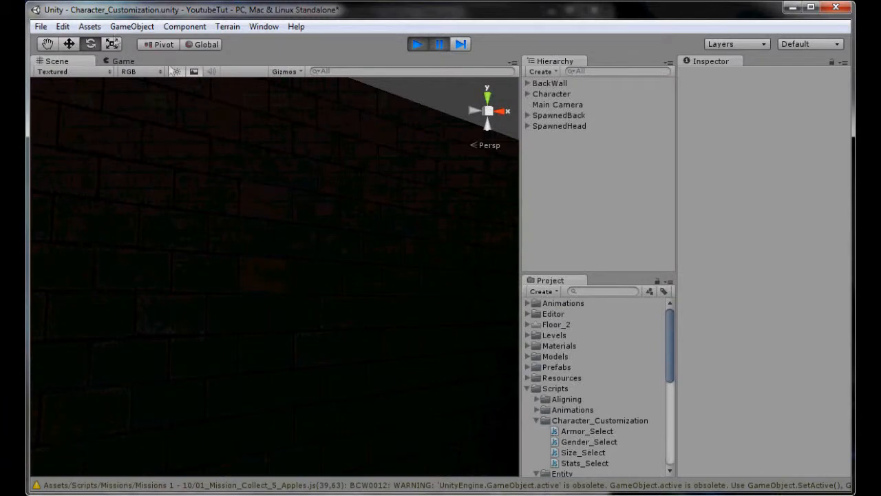
- Compare the scale values of Character, SpawnedBack and CapeInside in the Inspector
left_click(551, 94)
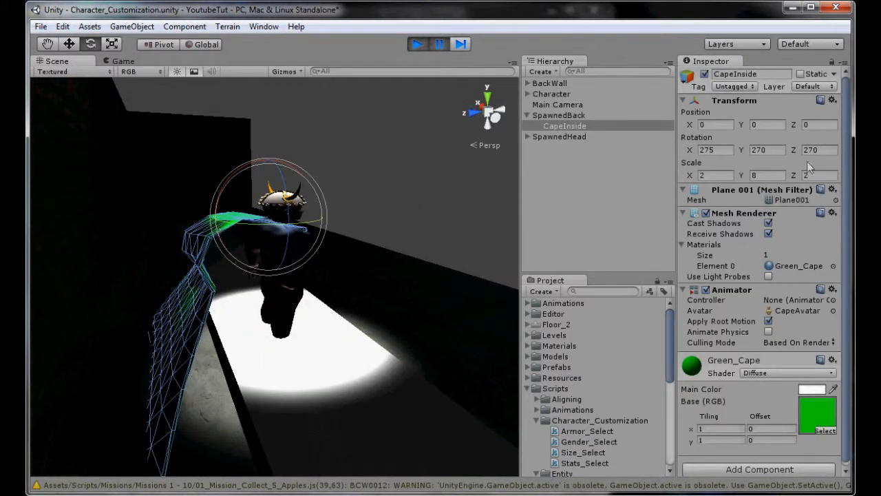
left_click(551, 93)
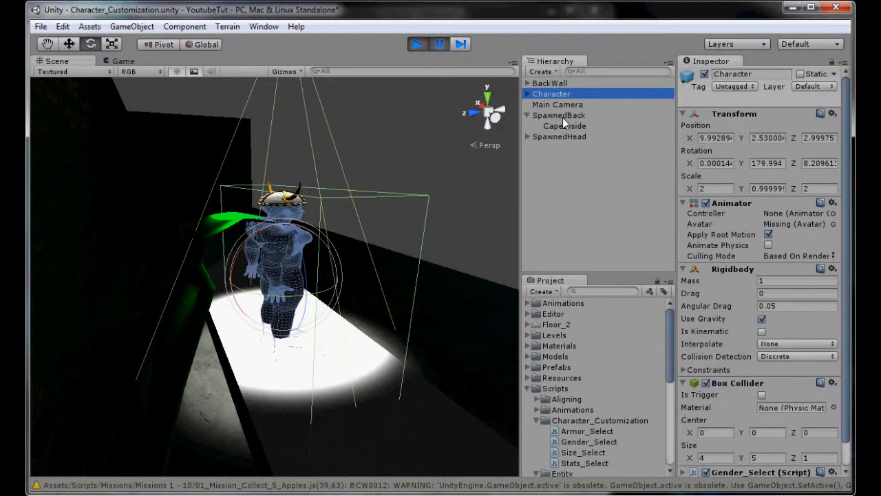
left_click(559, 116)
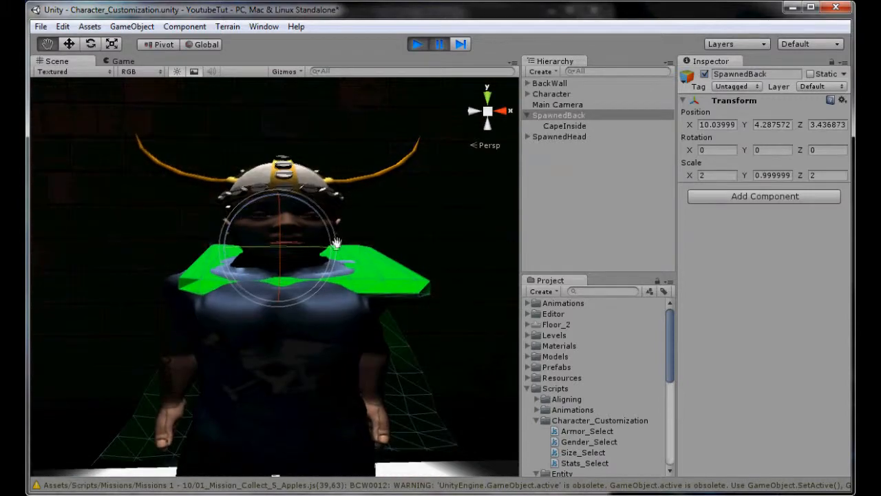
left_click_drag(338, 245, 360, 171)
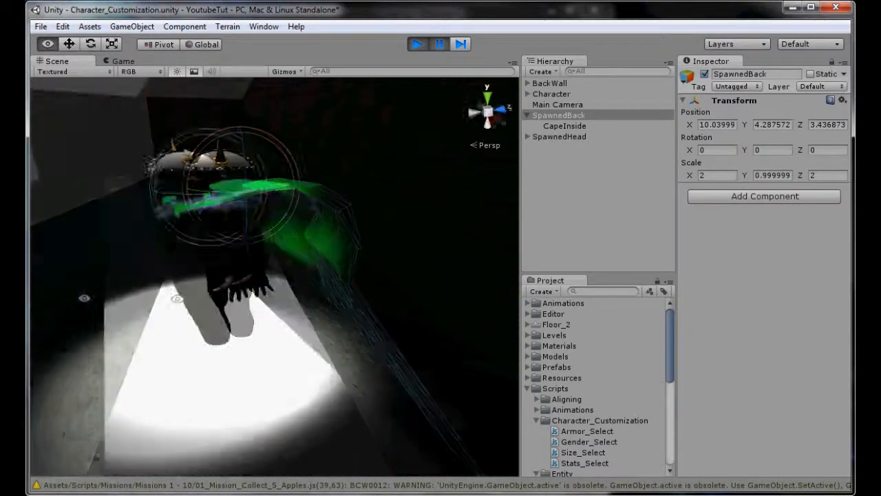
left_click(565, 125)
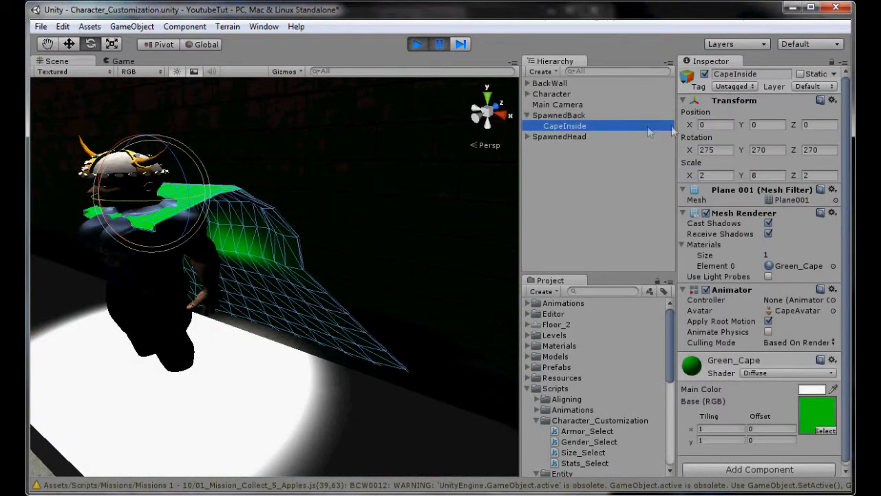
- Set SpawnedBack's Transform Scale X to 1 and confirm the cape shrinks
left_click(559, 116)
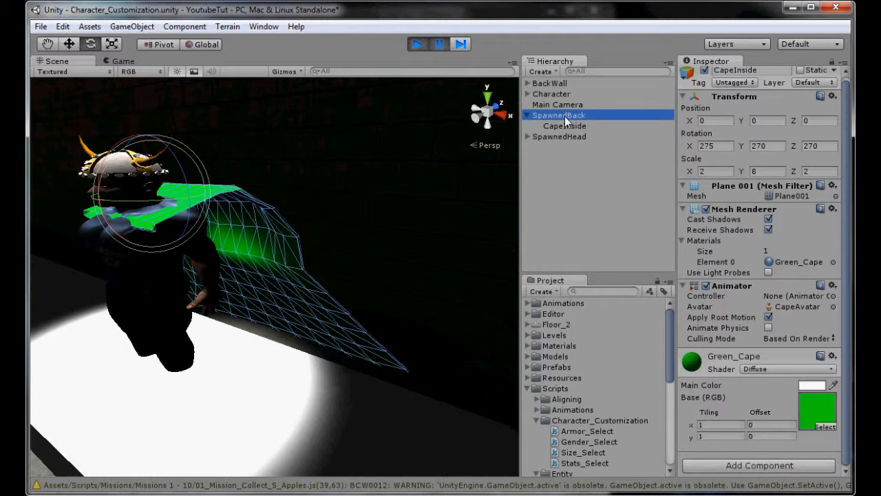
left_click(558, 115)
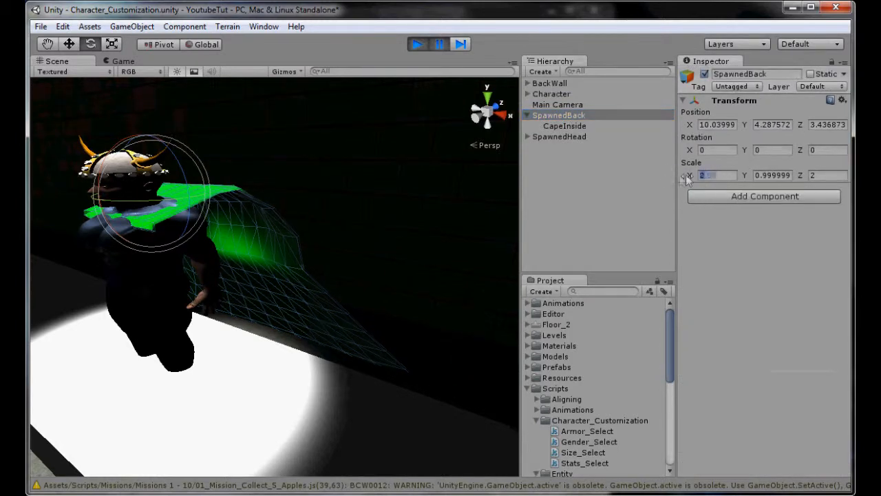
type("1")
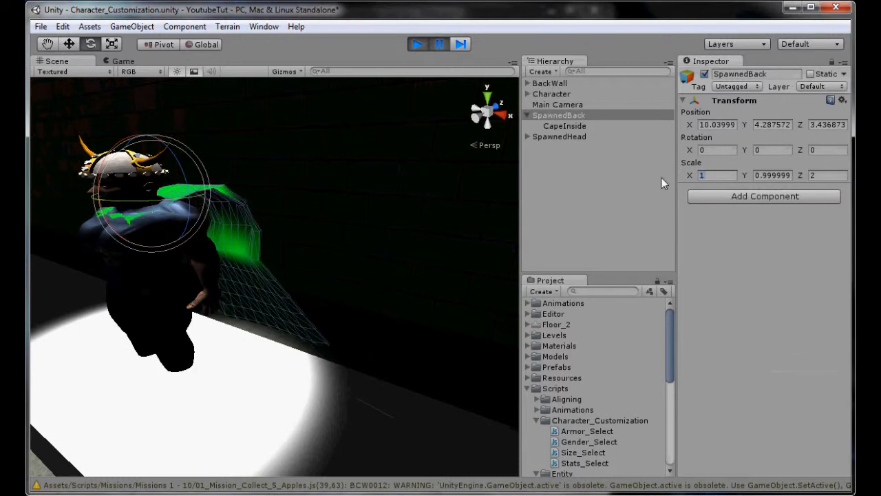
left_click(417, 43)
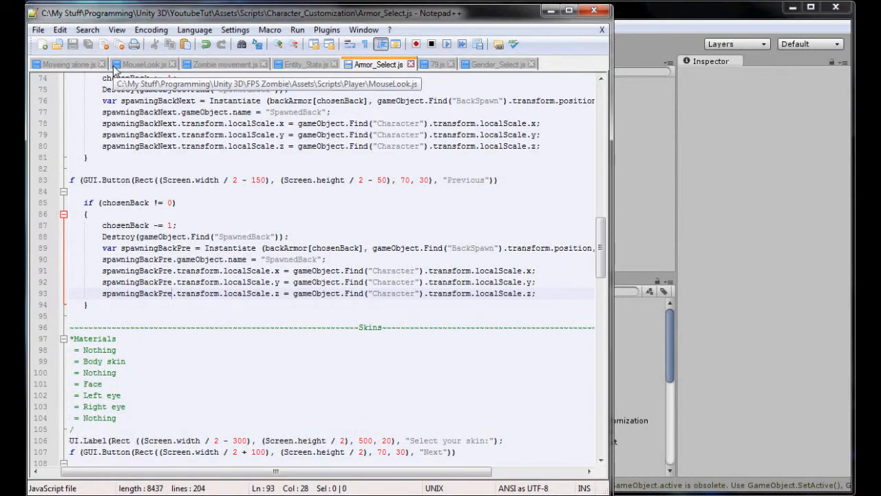
- Search Armor_Select.js for "Instantiate" and dismiss the not-found message
scroll("down", 3)
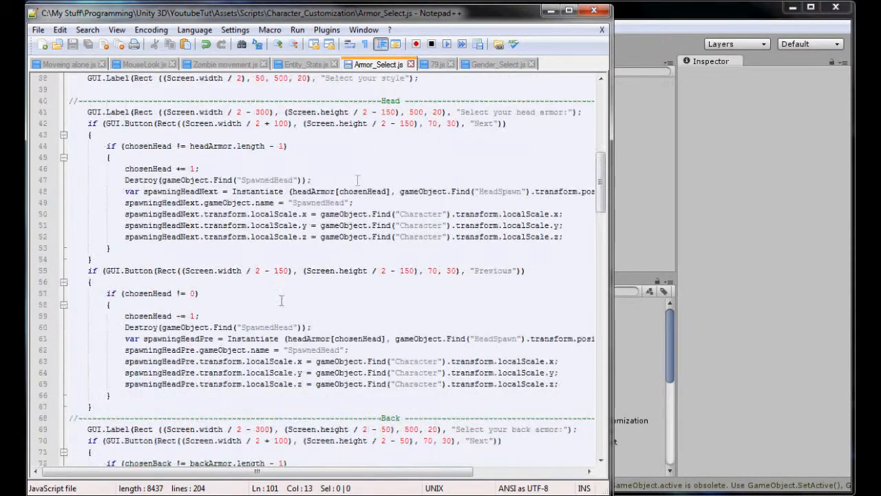
left_click(446, 201)
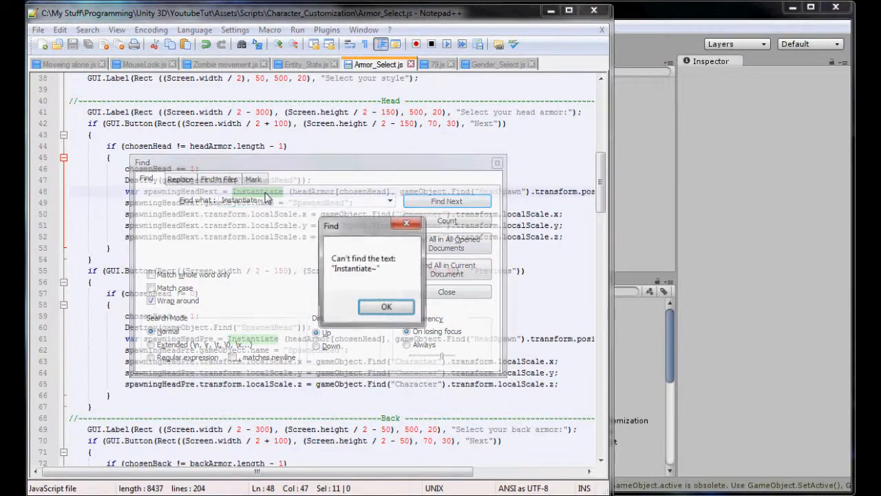
left_click(386, 305)
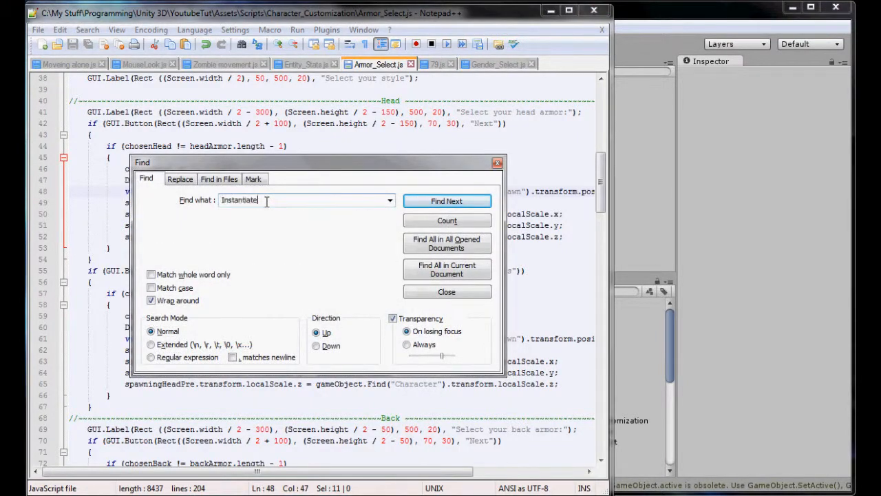